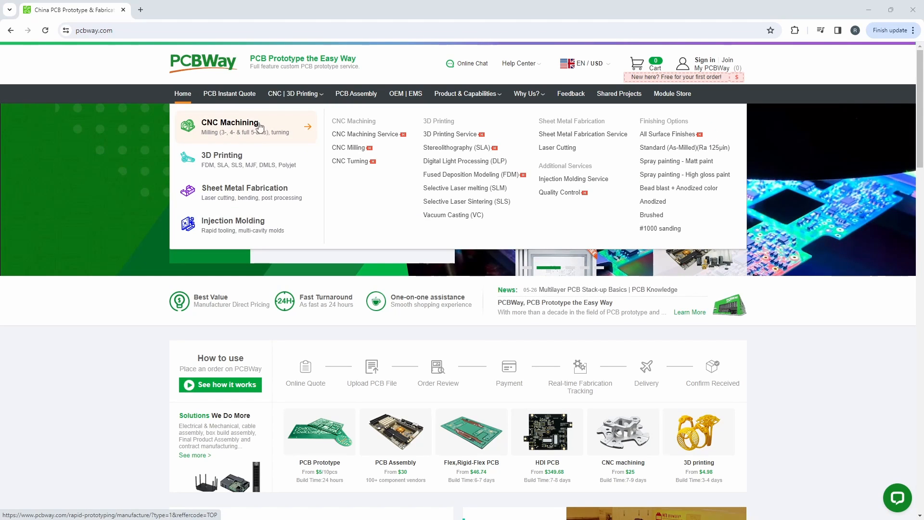
{"action": "mouse_move", "coordinate": [229, 159]}
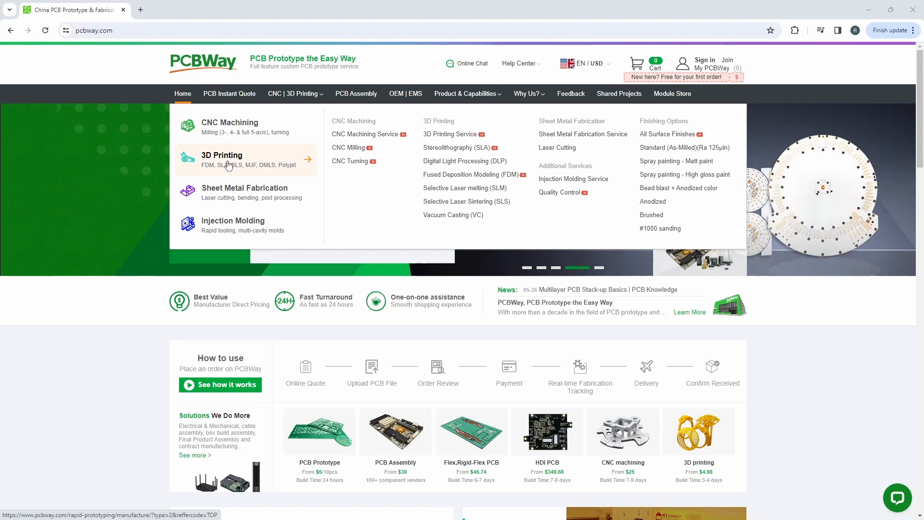
{"action": "mouse_move", "coordinate": [229, 232]}
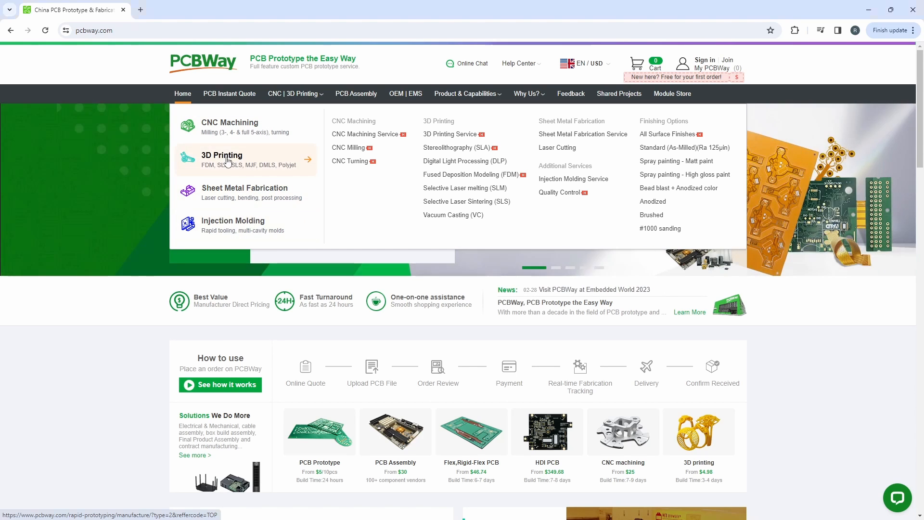
Reach the 3D printing quote page and bring up the CAD file picker at the Toolhead STL folder
{"action": "left_click", "coordinate": [222, 159]}
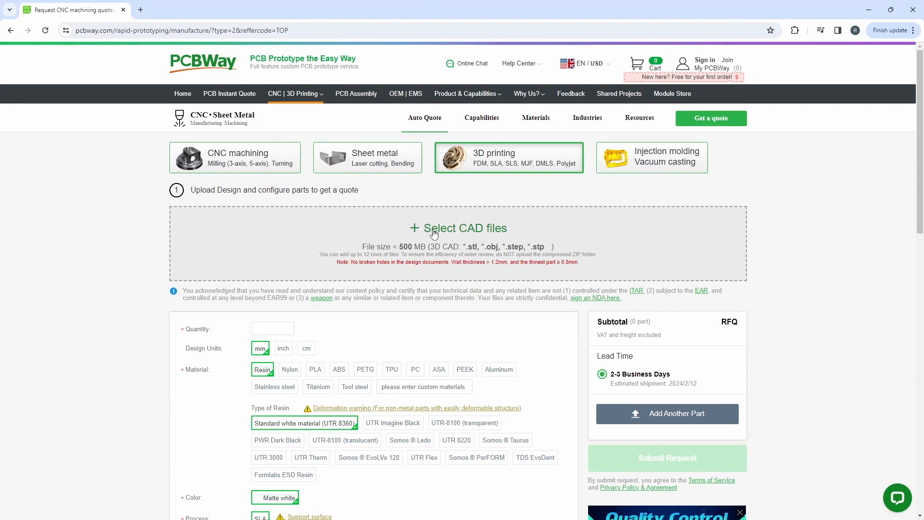
{"action": "left_click", "coordinate": [458, 228]}
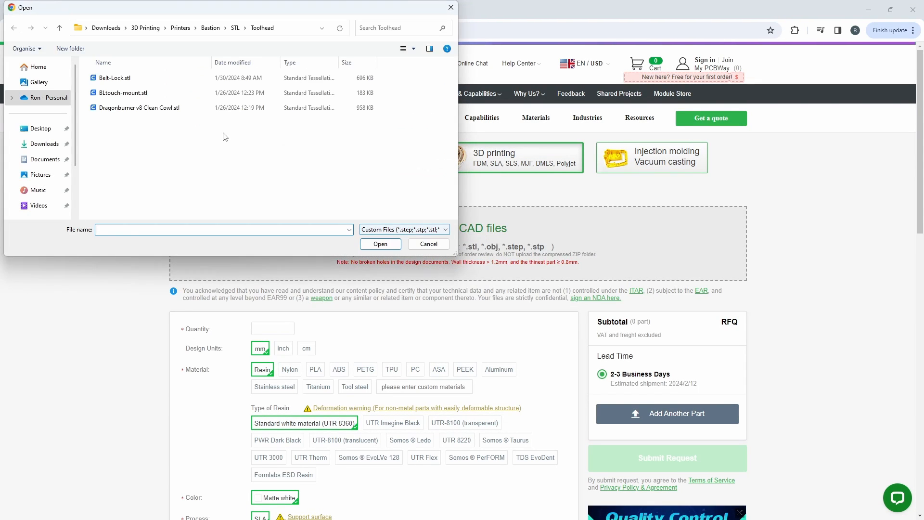
{"action": "left_click", "coordinate": [115, 78]}
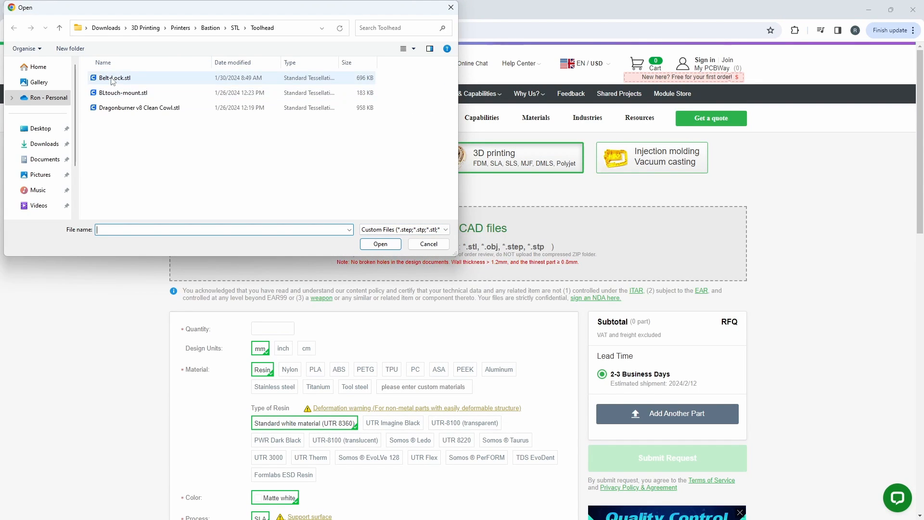
Upload Belt-Lock.stl with quantity 1 and PLA material, showing the $7.96 instant price
{"action": "left_click", "coordinate": [379, 243]}
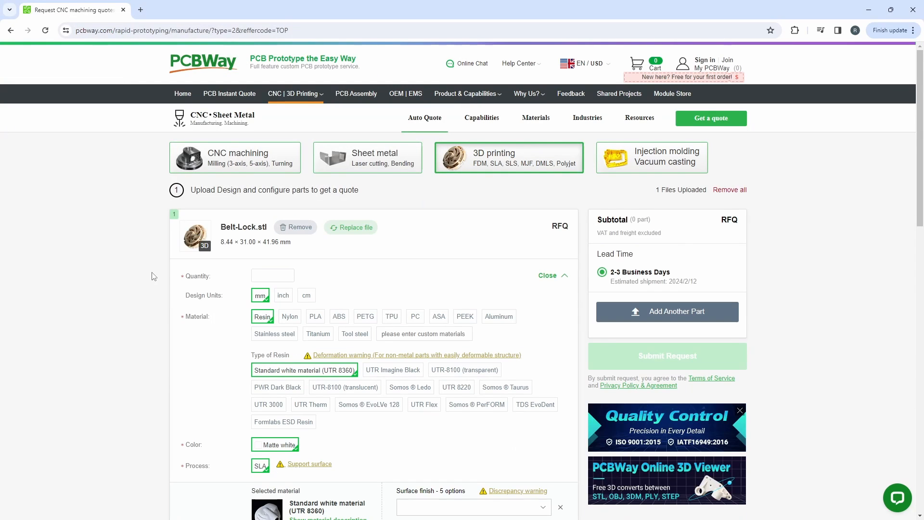
{"action": "scroll", "scroll_direction": "down", "scroll_amount": 3}
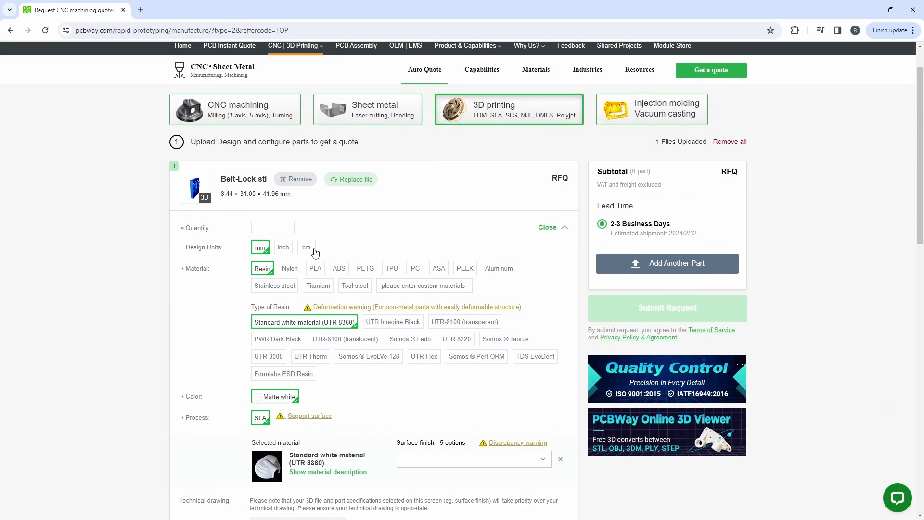
{"action": "mouse_move", "coordinate": [474, 278]}
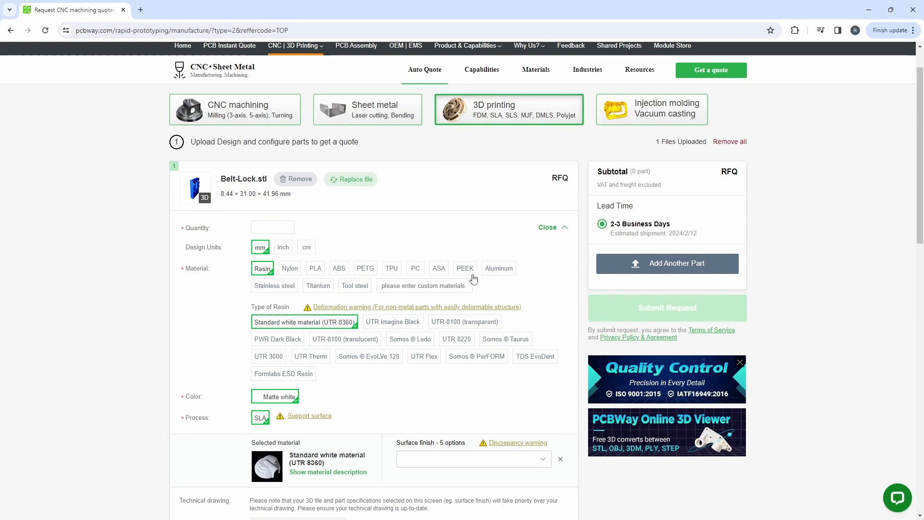
{"action": "type", "text": "1"}
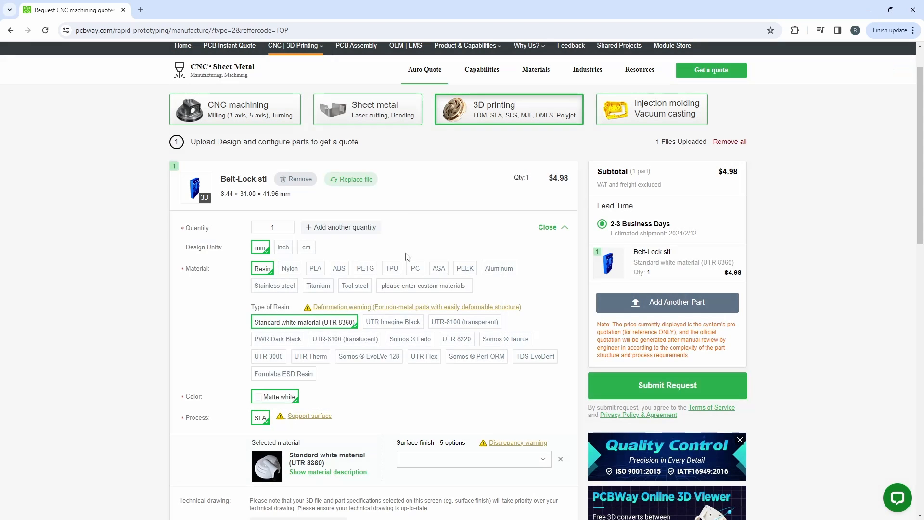
{"action": "left_click", "coordinate": [316, 269]}
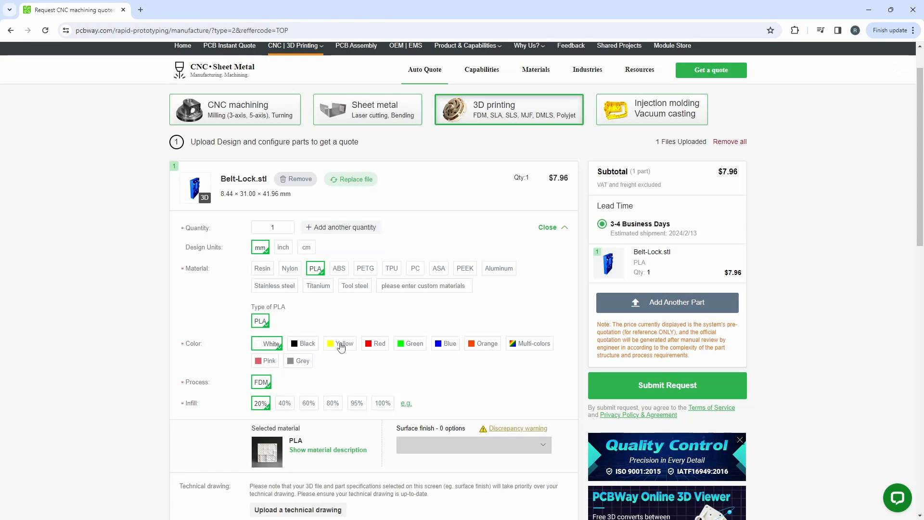
{"action": "mouse_move", "coordinate": [754, 179]}
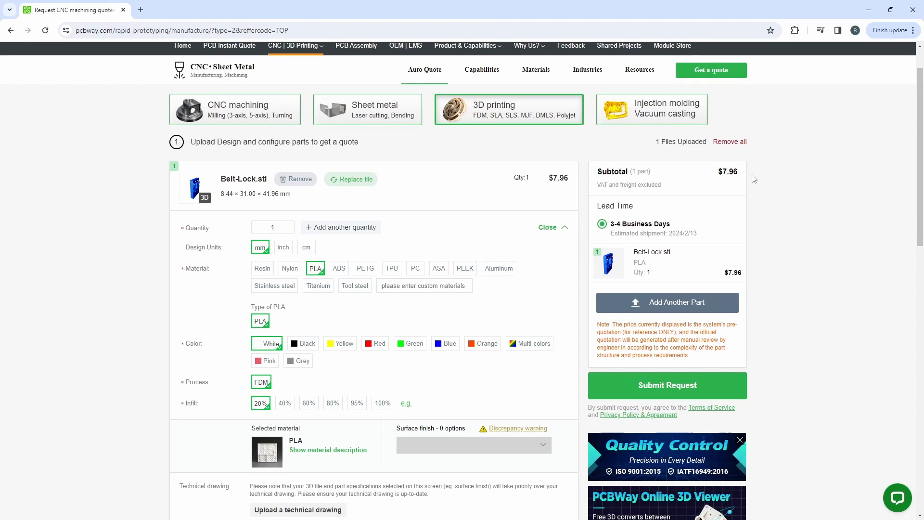
{"action": "mouse_move", "coordinate": [135, 234]}
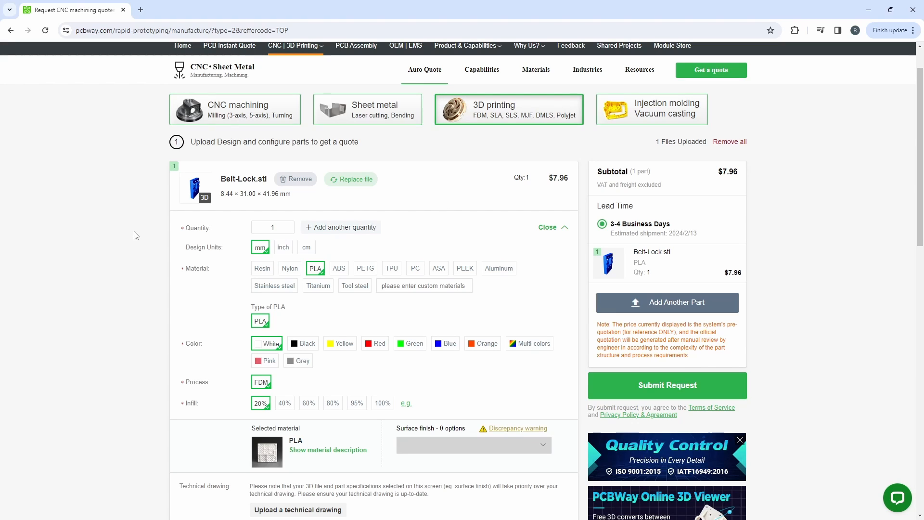